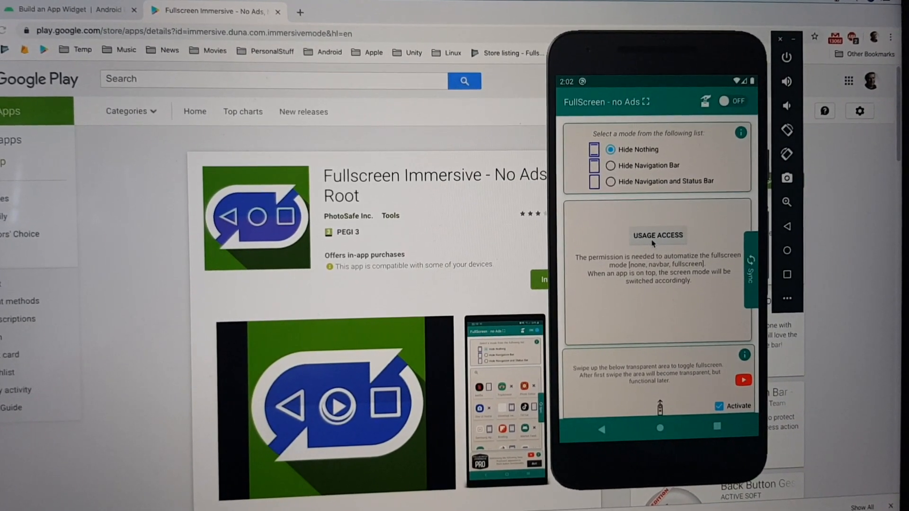
- Permit usage access for Full Screen Immersive Mode in the system Usage access settings
{"action": "left_click", "coordinate": [657, 235]}
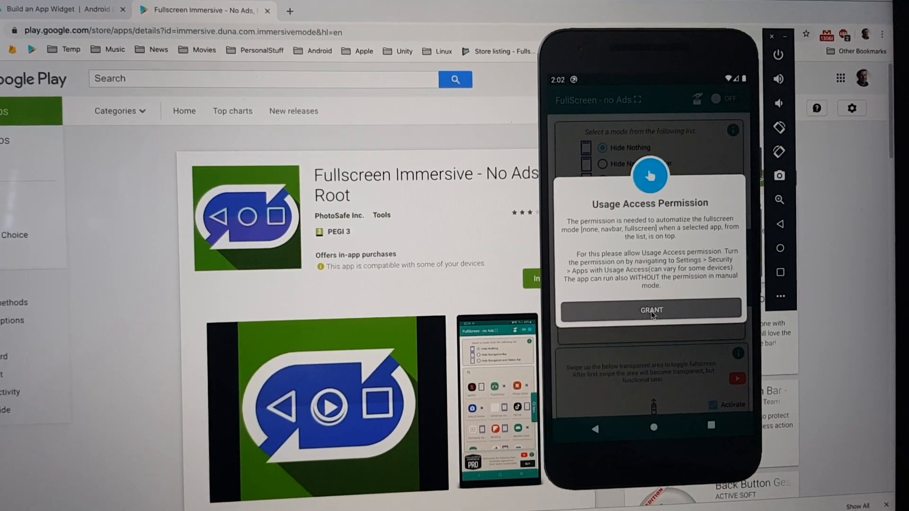
{"action": "left_click", "coordinate": [651, 309]}
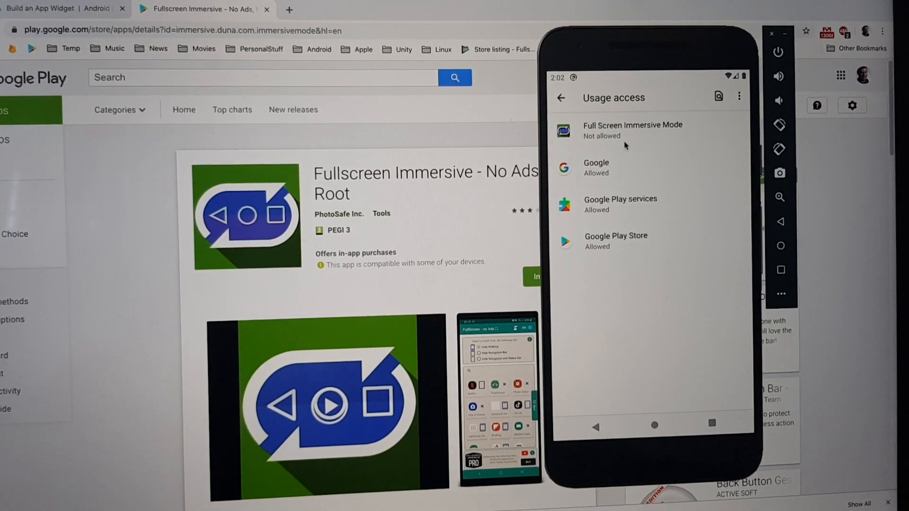
{"action": "left_click", "coordinate": [632, 130]}
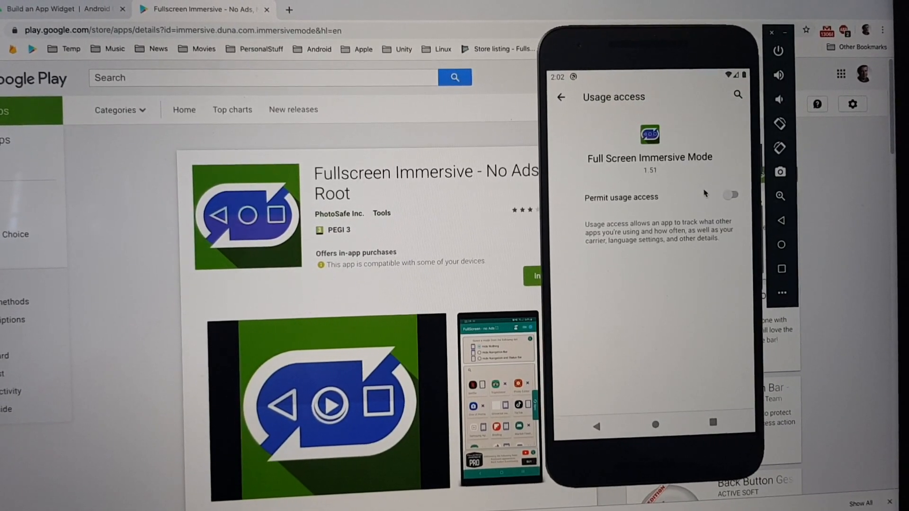
{"action": "left_click", "coordinate": [731, 195]}
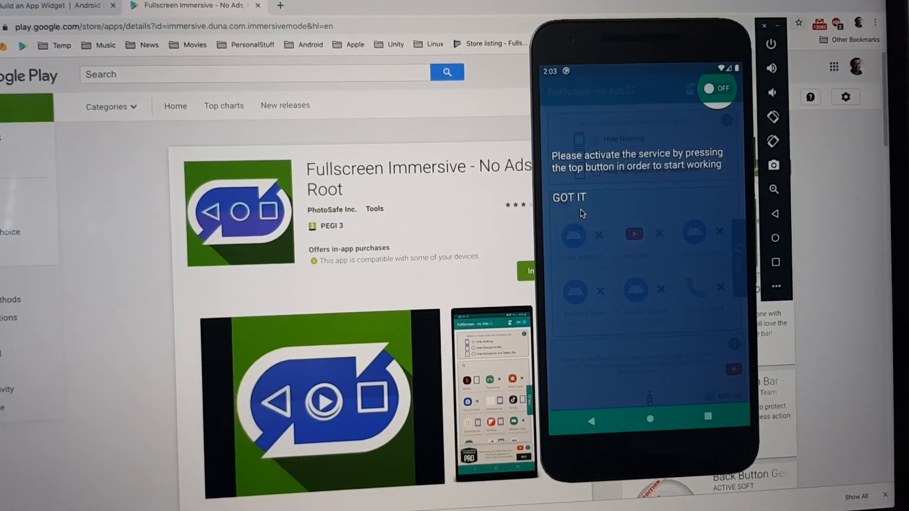
- Switch the fullscreen service on and enable Allow display over other apps for the app
{"action": "left_click", "coordinate": [568, 197]}
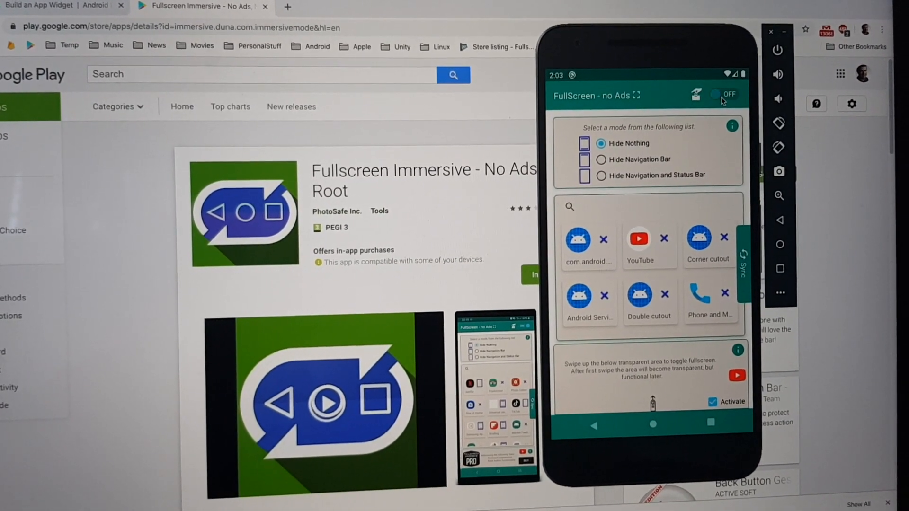
{"action": "left_click", "coordinate": [723, 94]}
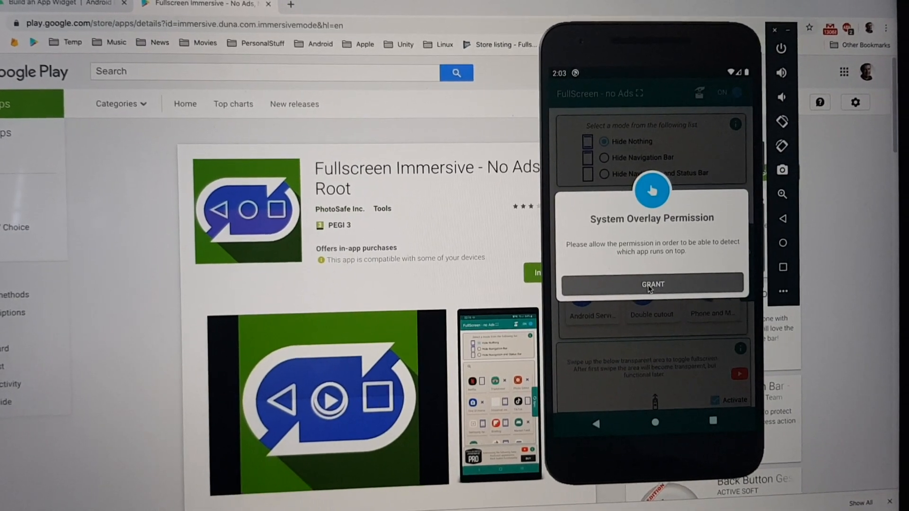
{"action": "left_click", "coordinate": [651, 284]}
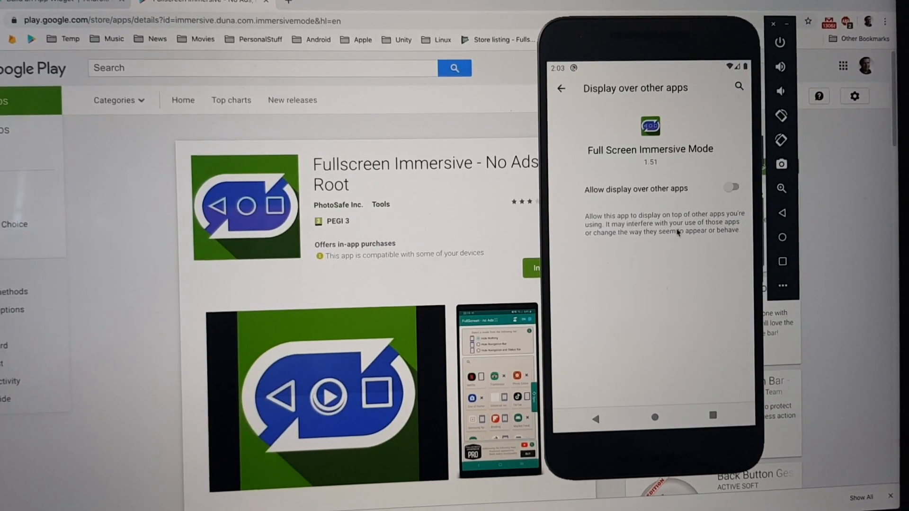
{"action": "left_click", "coordinate": [731, 187]}
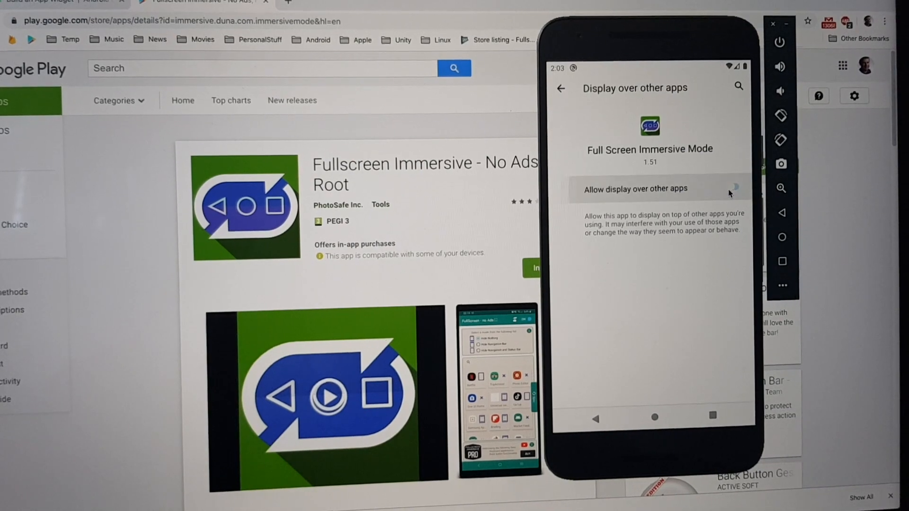
{"action": "left_click", "coordinate": [735, 186]}
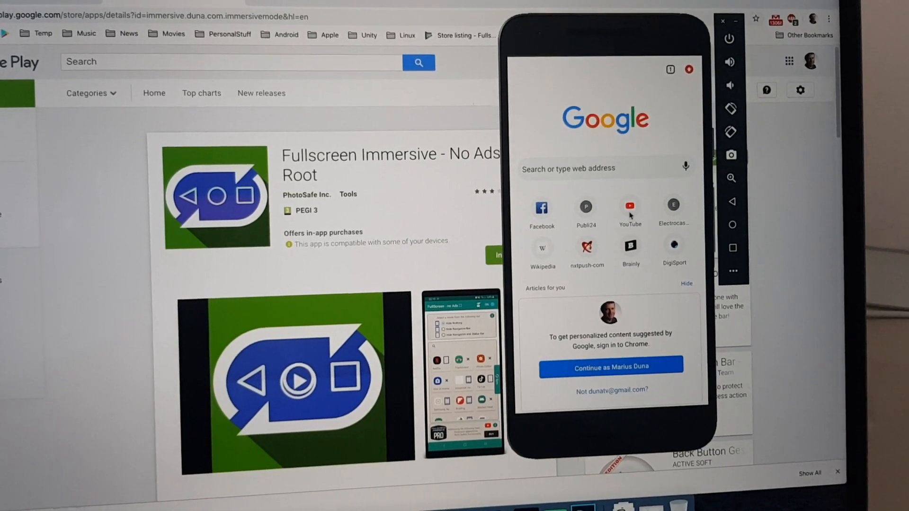
- Open YouTube from the shortcut tile on Chrome's new tab page
{"action": "left_click", "coordinate": [629, 204]}
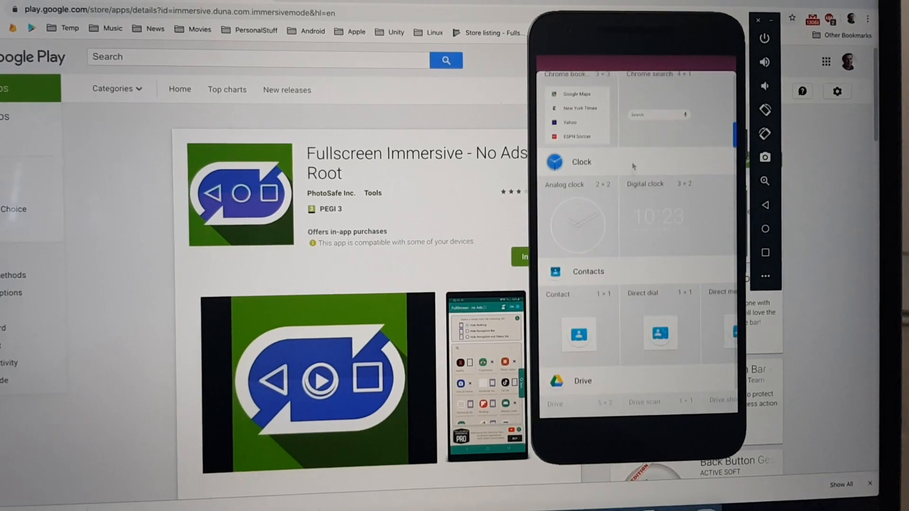
- Scroll the widget list to Fullscreen mode and place it on the home screen
{"action": "scroll", "scroll_direction": "down", "scroll_amount": 3}
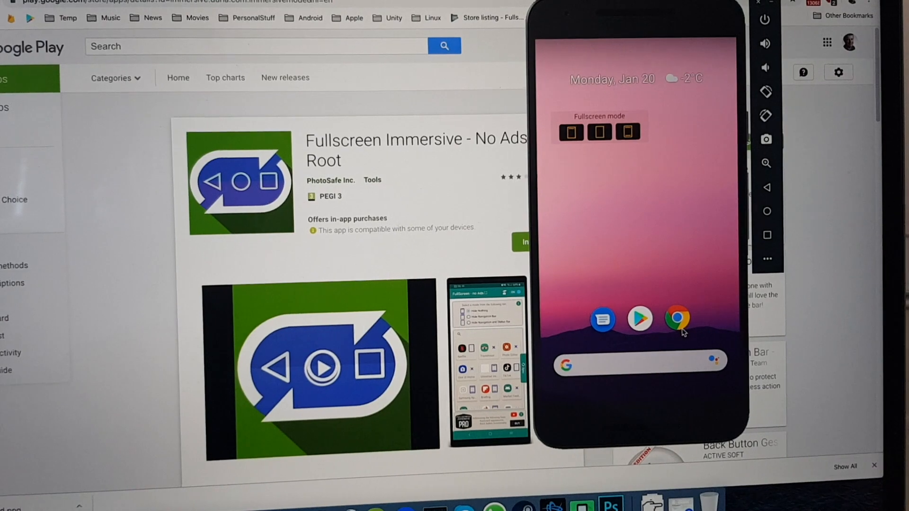
- Use the widget buttons to show the bars, hide navigation and status bars, then restore them
{"action": "left_click", "coordinate": [677, 318]}
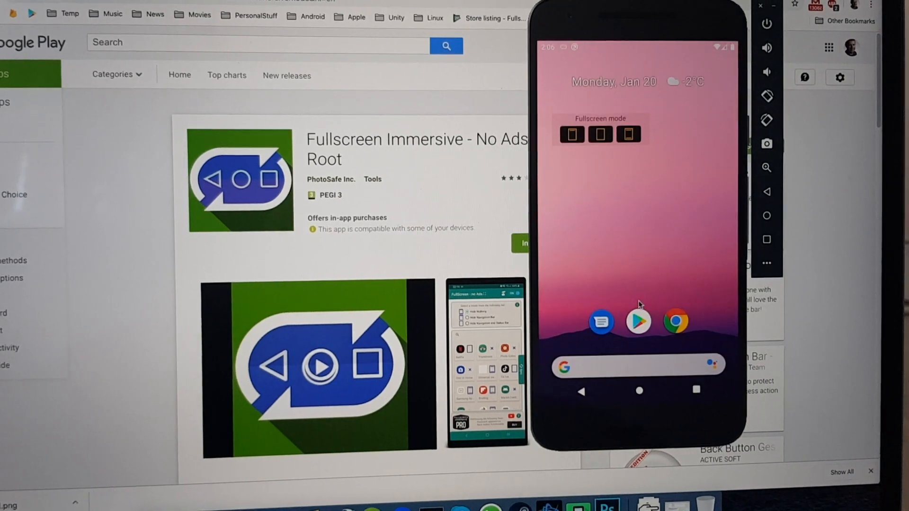
{"action": "left_click", "coordinate": [628, 135]}
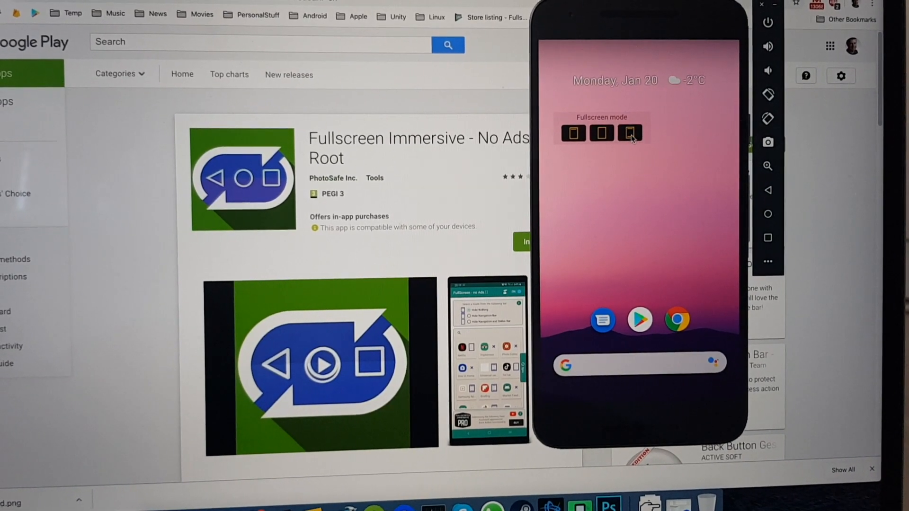
{"action": "left_click", "coordinate": [628, 131]}
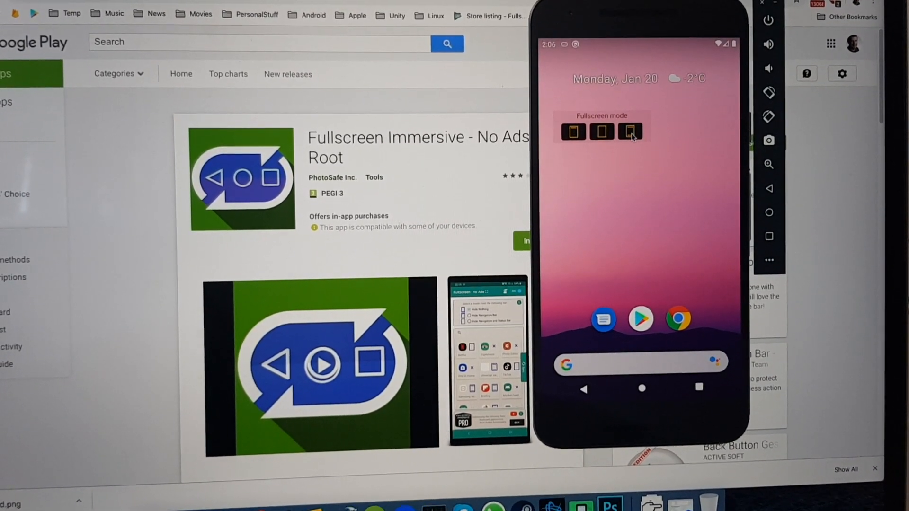